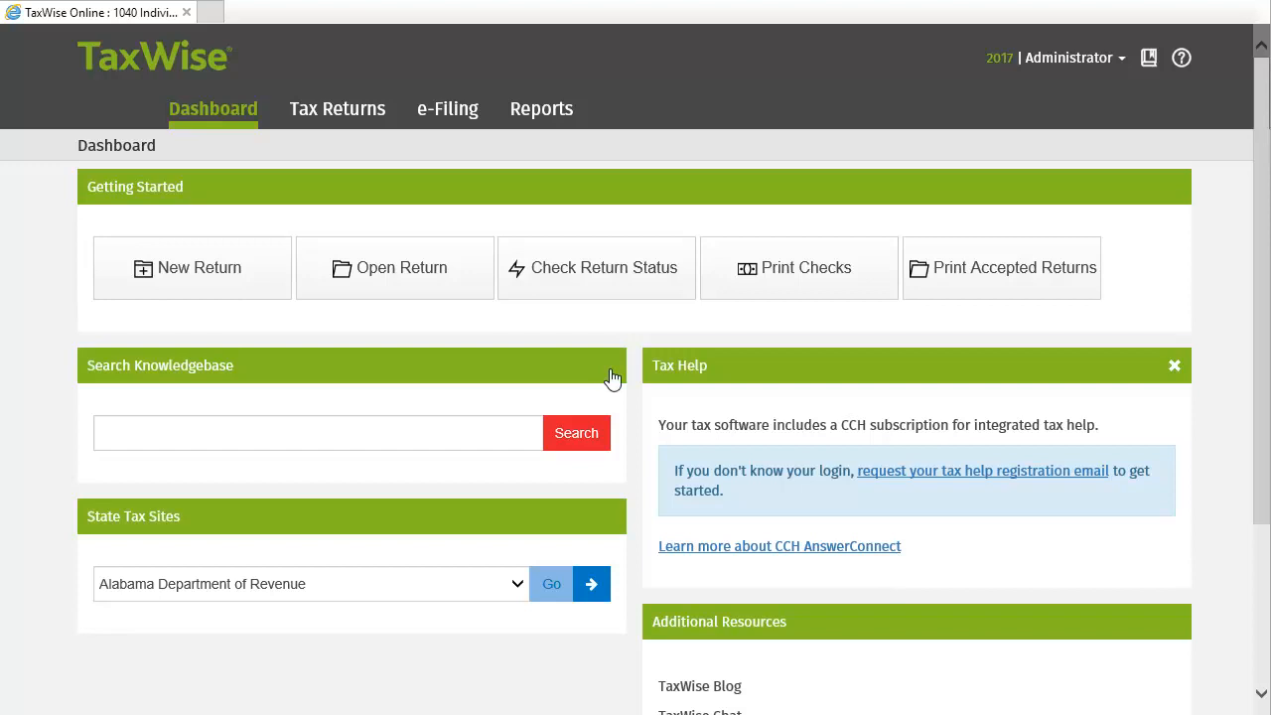
# Step: Open the Return Templates list from the Administrator menu's Settings page
pyautogui.click(1070, 57)
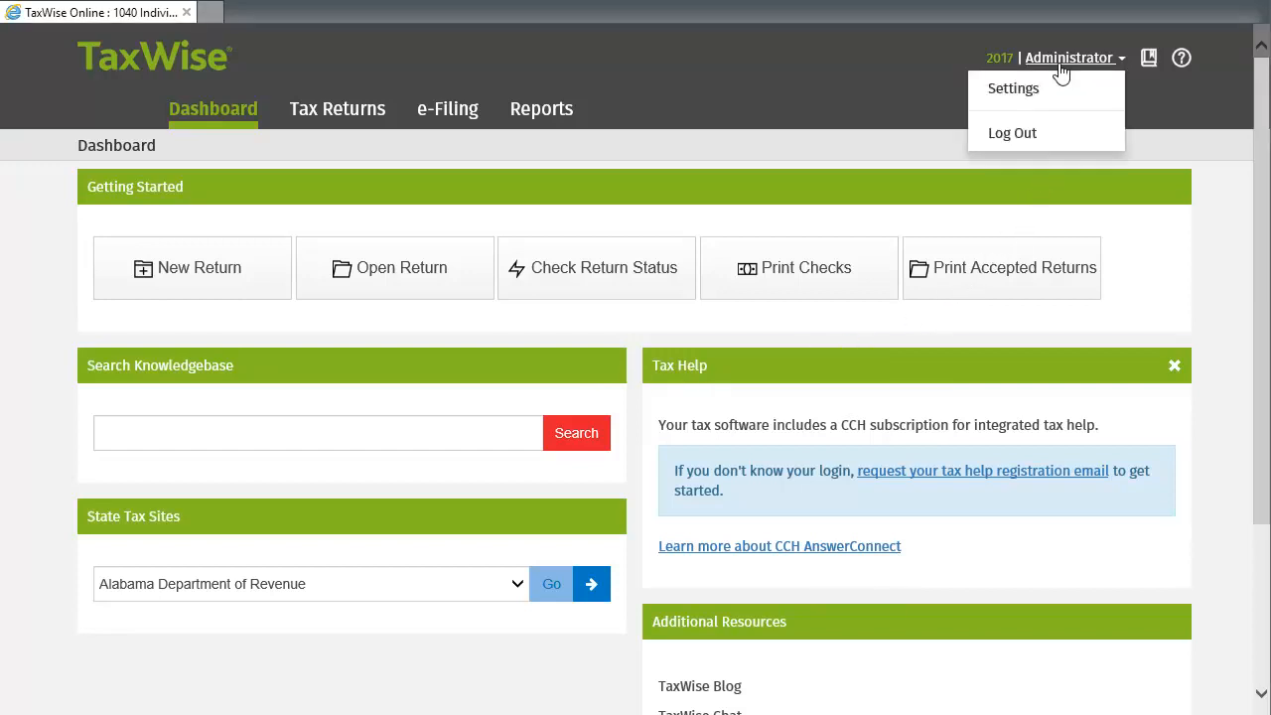
pyautogui.click(1013, 88)
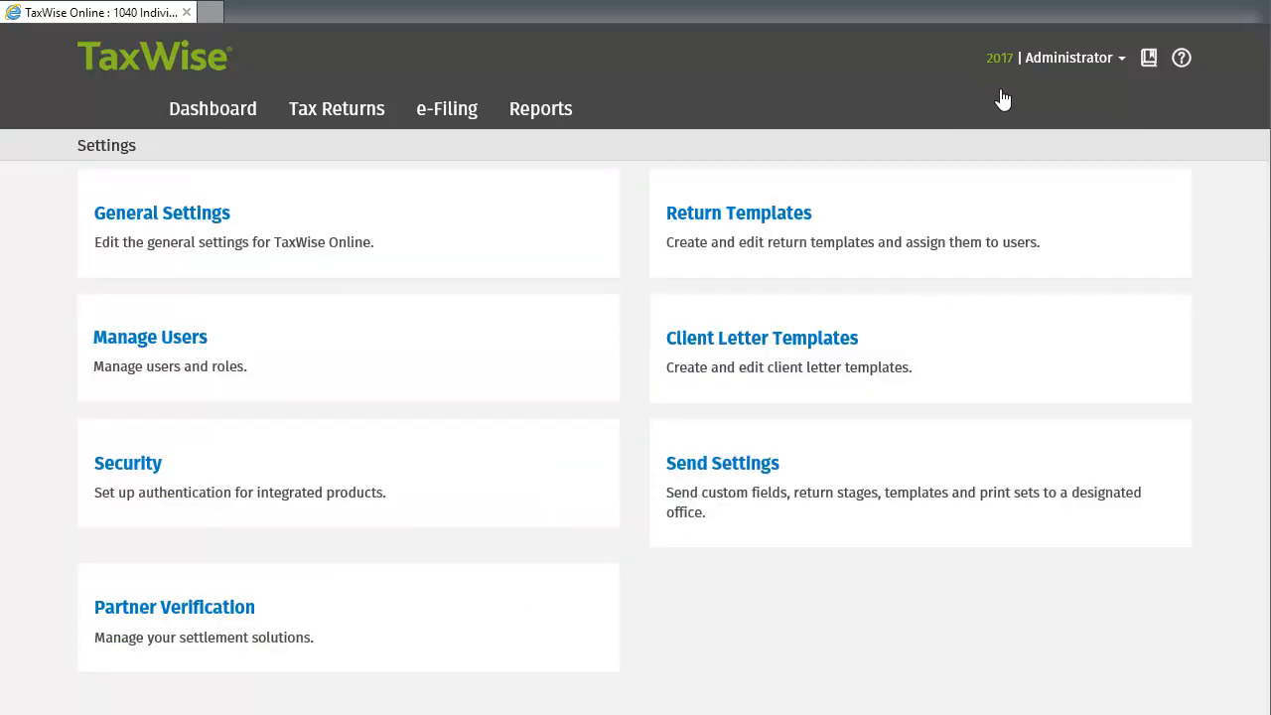
pyautogui.moveTo(702, 218)
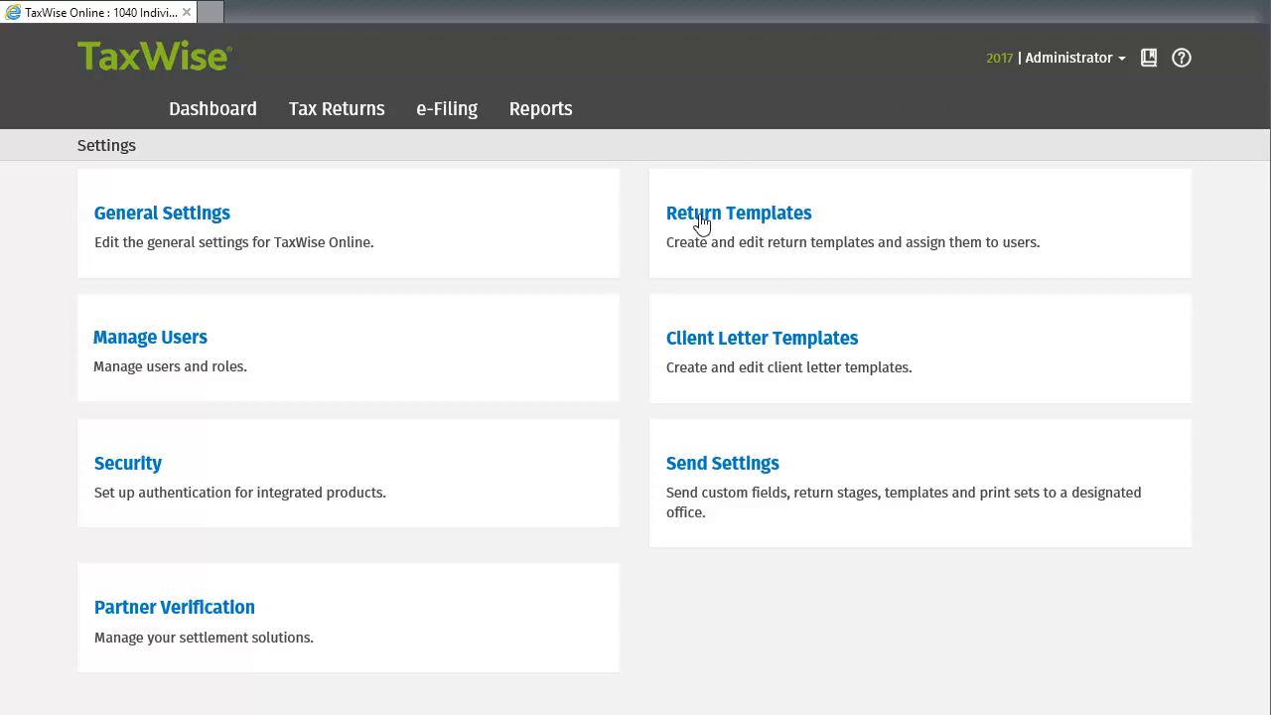
pyautogui.click(738, 212)
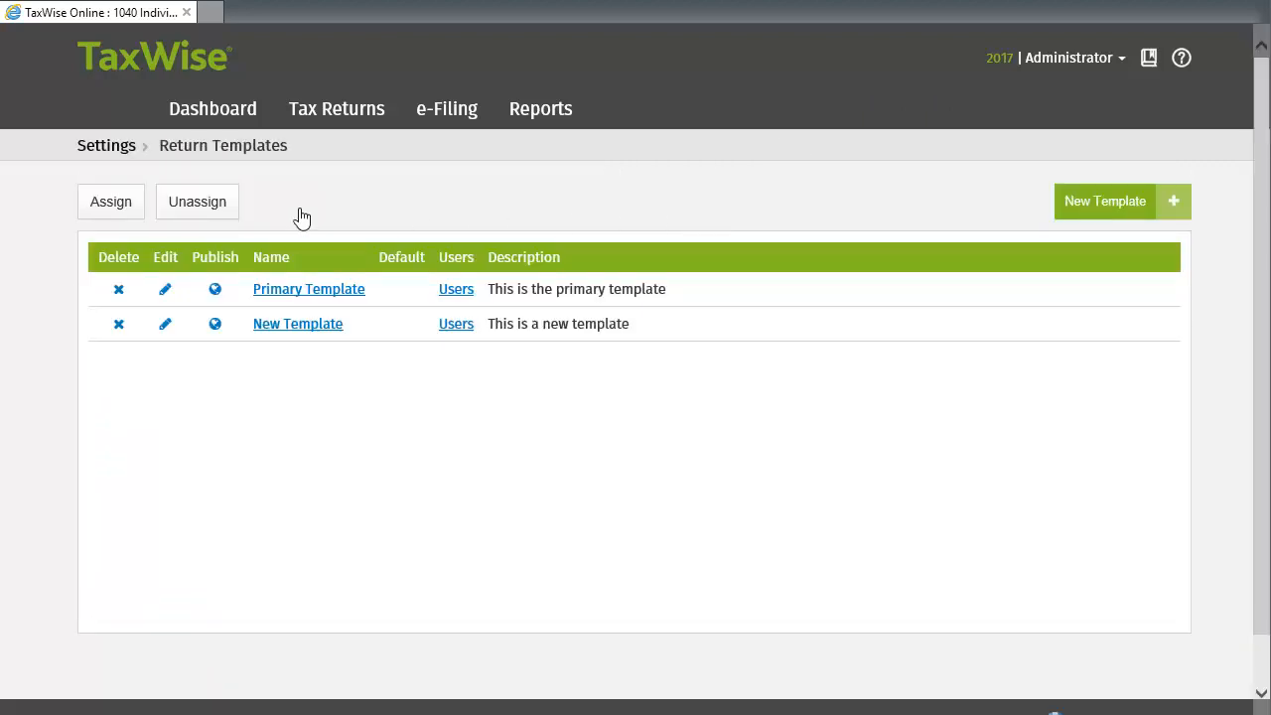
# Step: Start an assignment, pick Primary Template from the dropdown, and tick user Admin-
pyautogui.click(110, 202)
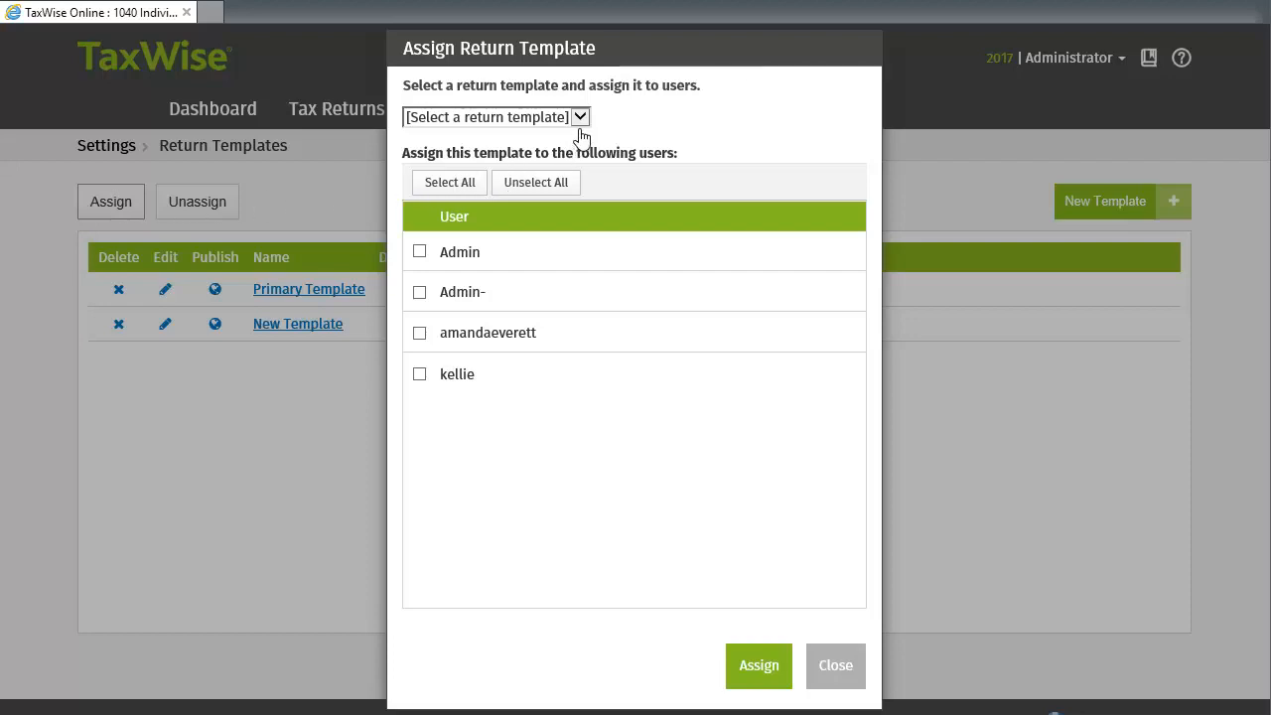
pyautogui.click(578, 116)
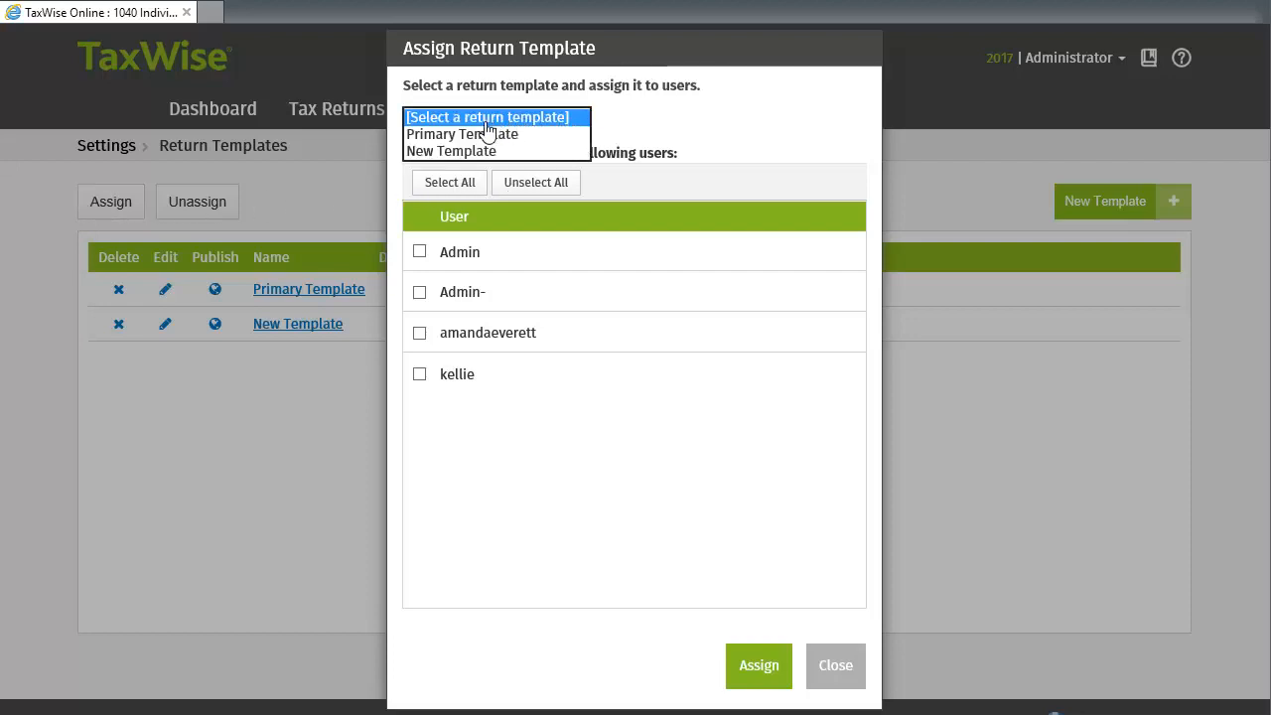
pyautogui.click(461, 134)
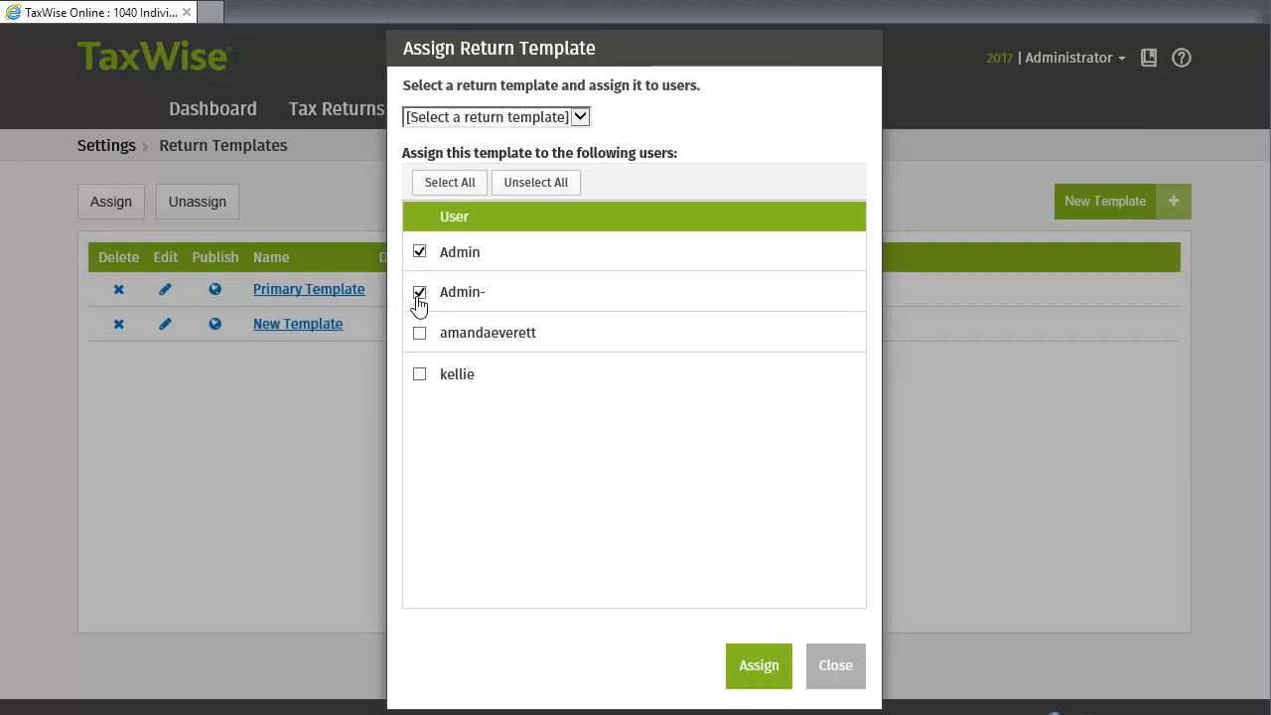
pyautogui.click(419, 291)
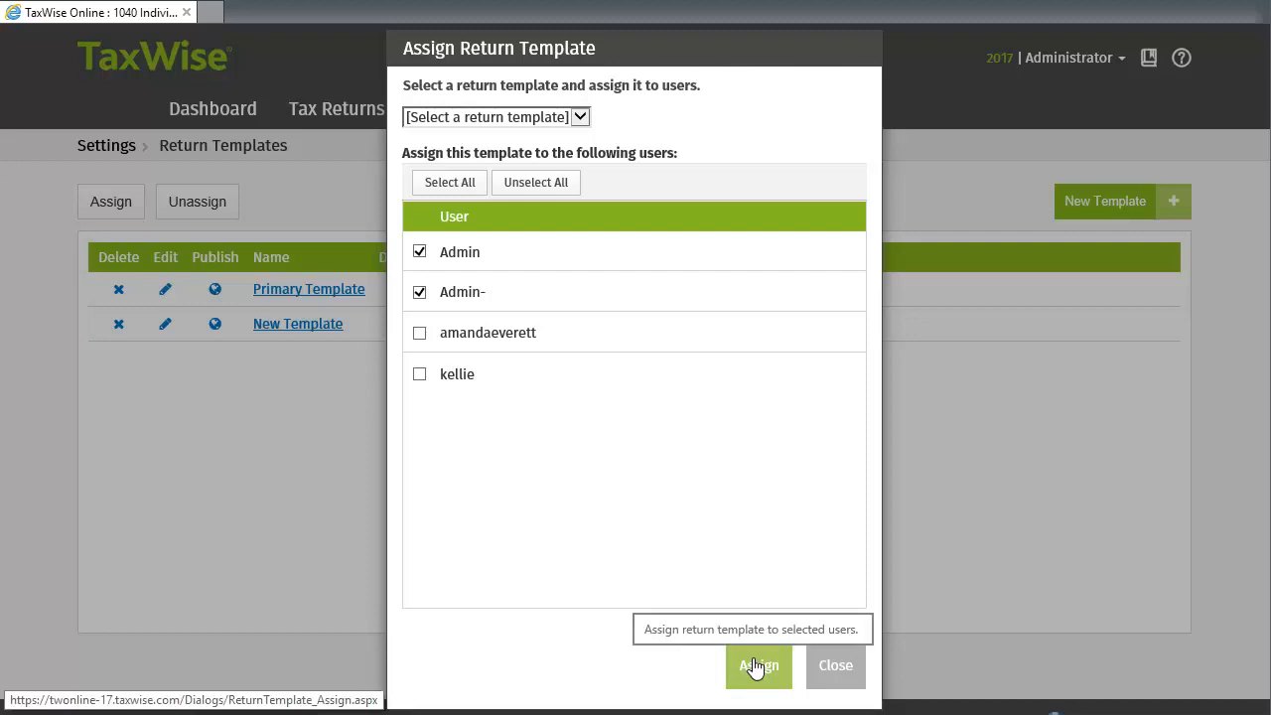
# Step: Confirm the Primary Template assignment for Admin and Admin-, and dismiss the success message
pyautogui.click(759, 666)
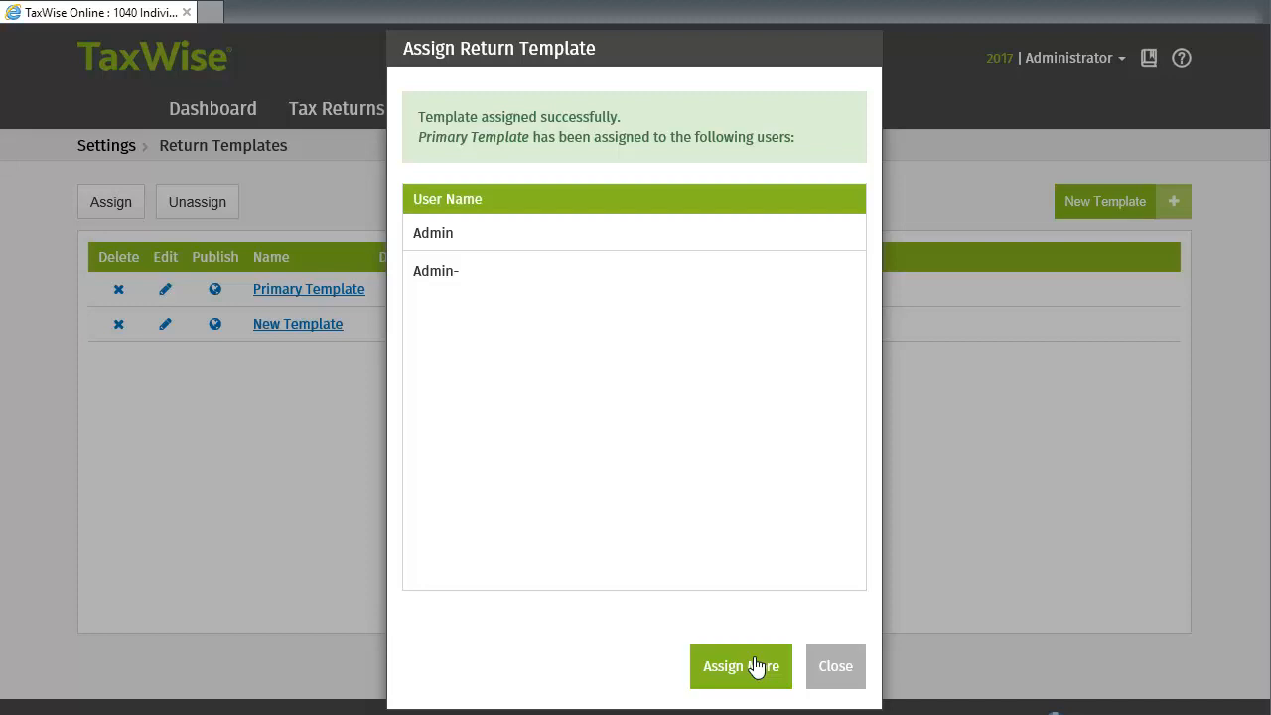
pyautogui.moveTo(835, 666)
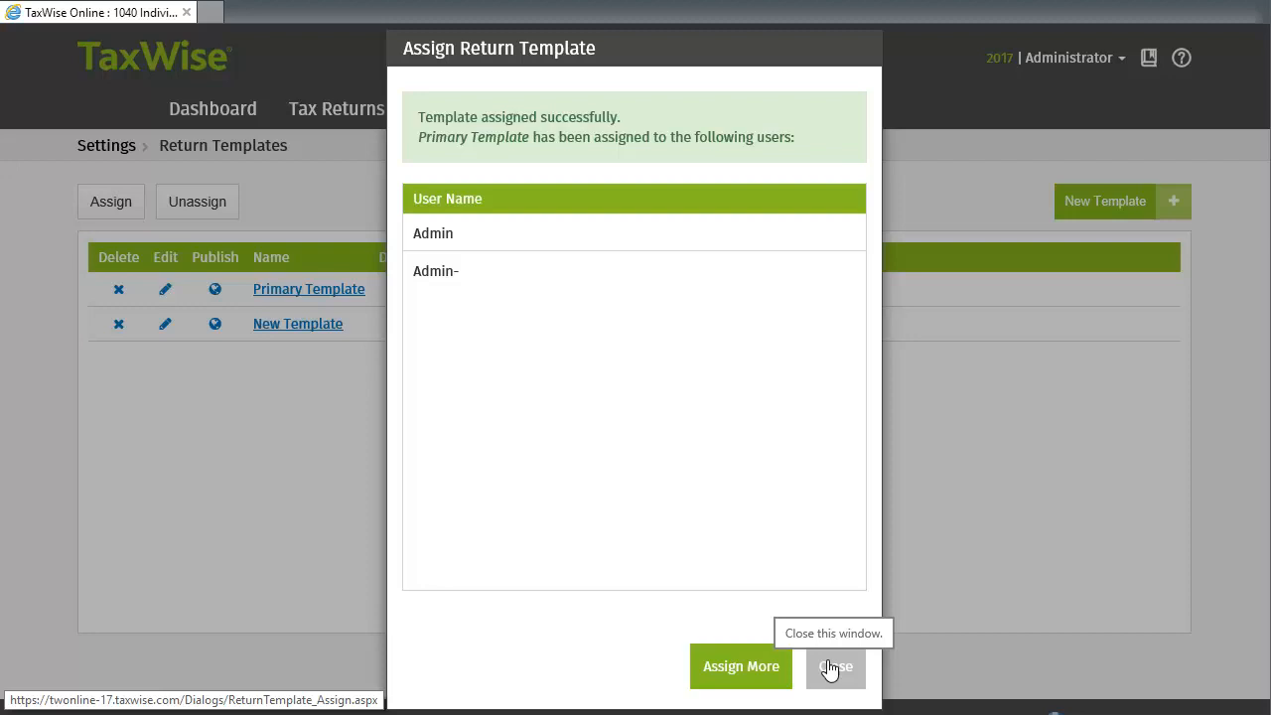
pyautogui.click(835, 667)
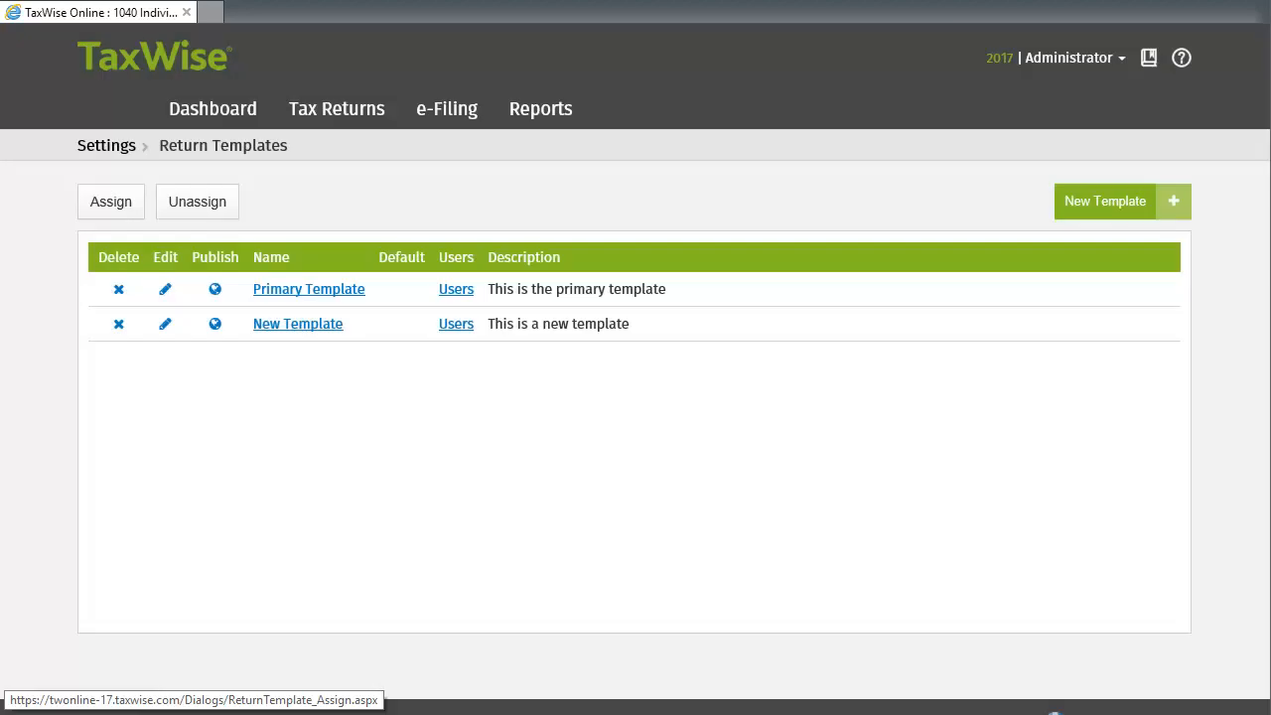